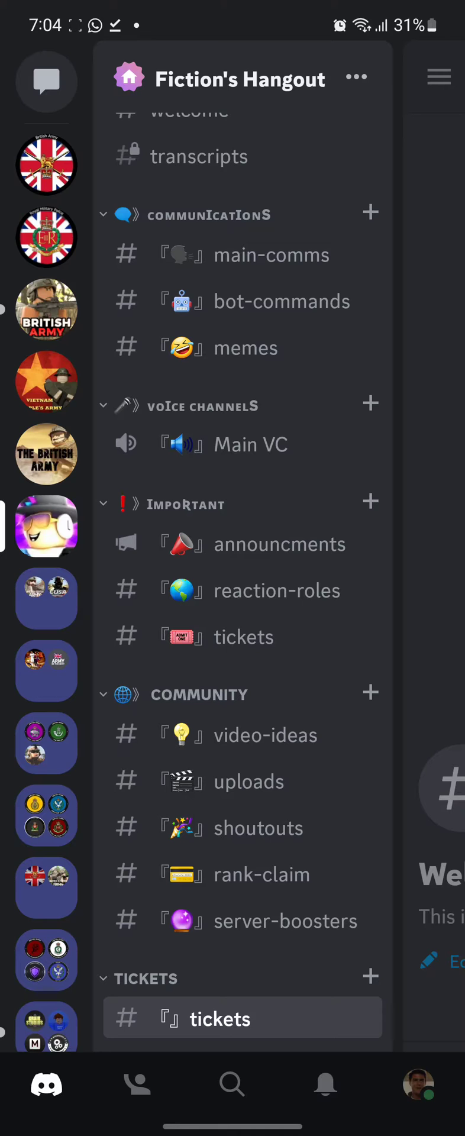
- Go to user settings via the profile avatar and scroll to the App Settings section
left_click(424, 1085)
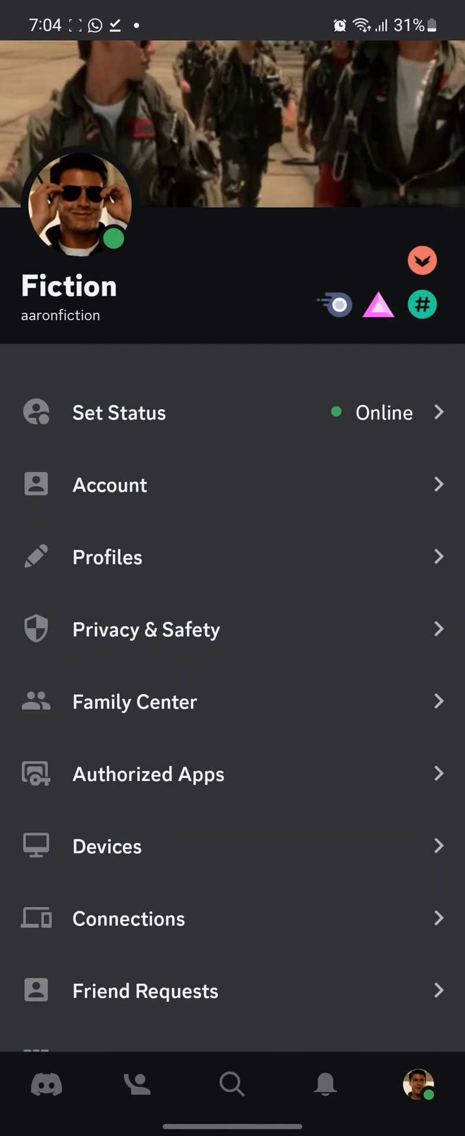
scroll("down", 3)
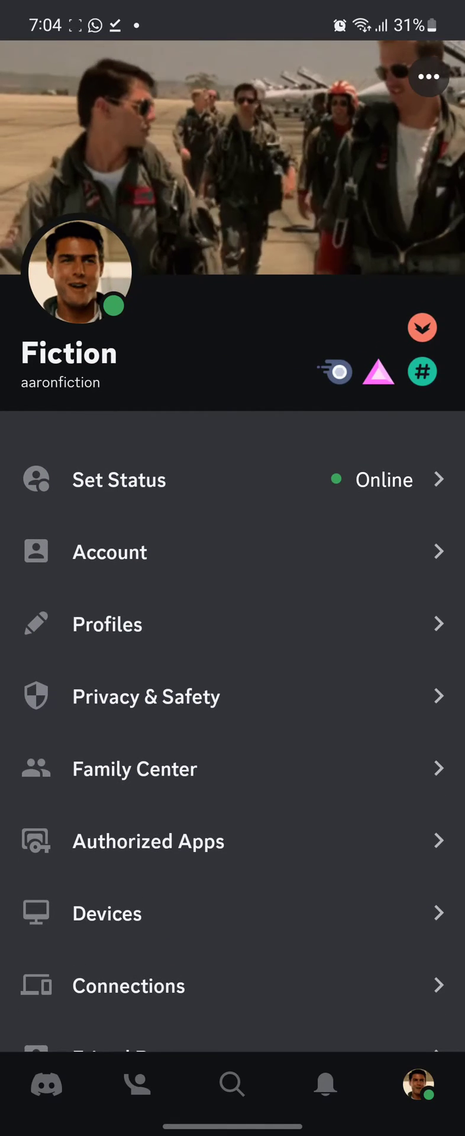
scroll("down", 3)
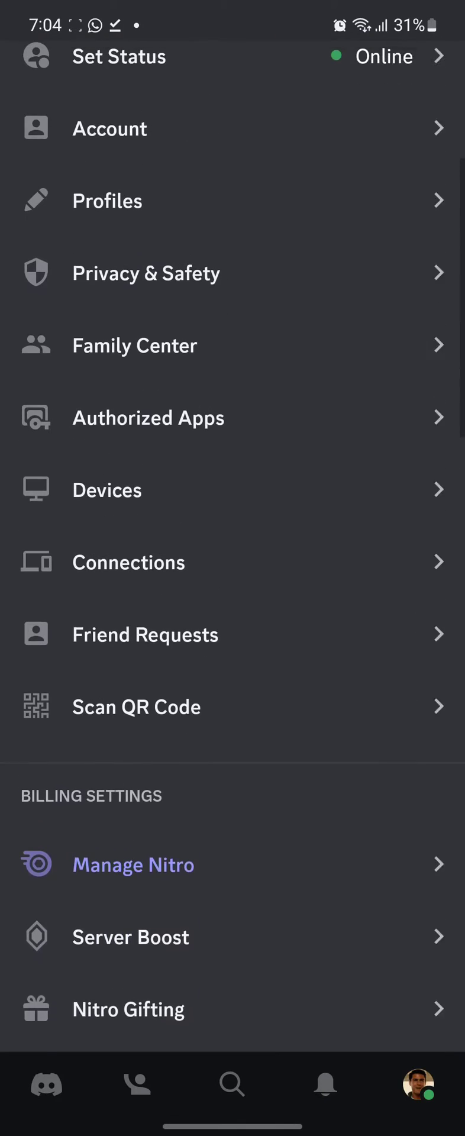
scroll("down", 3)
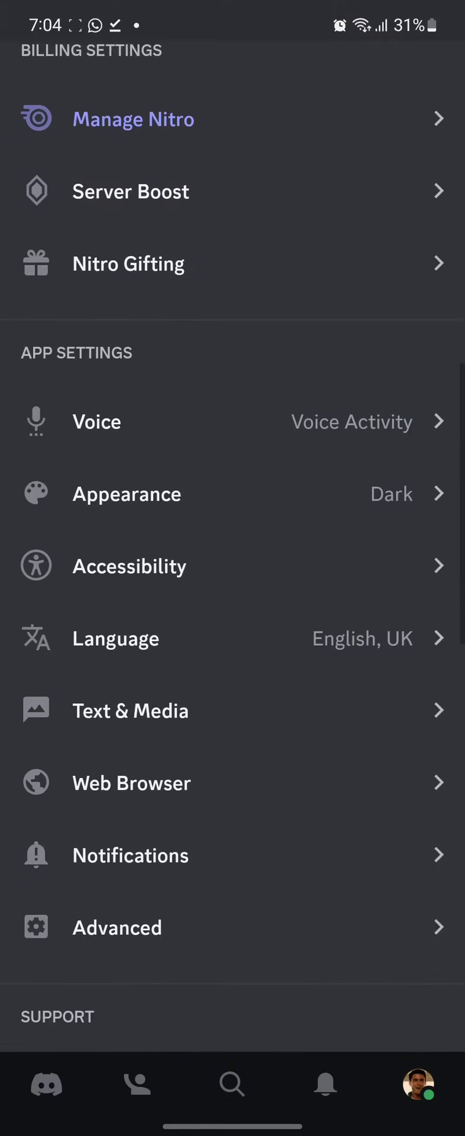
scroll("down", 3)
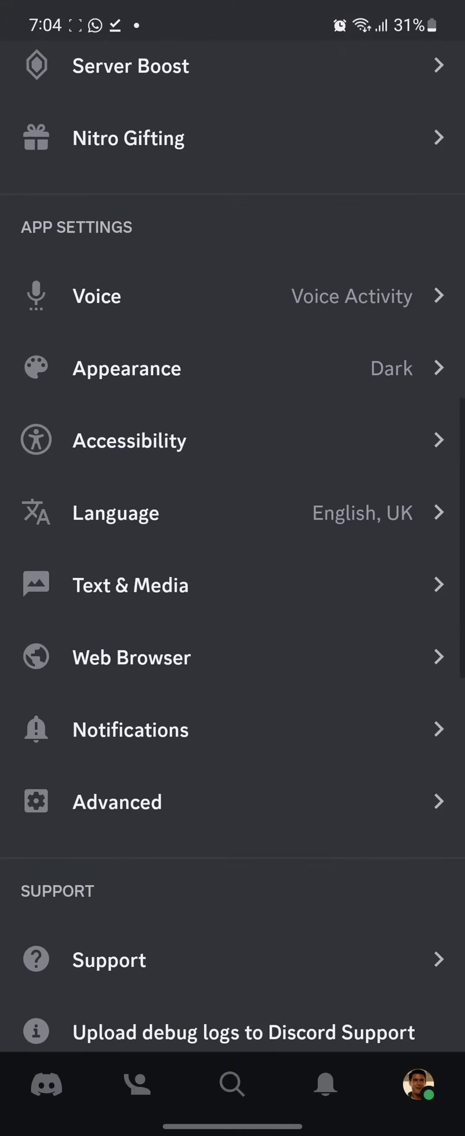
left_click(117, 801)
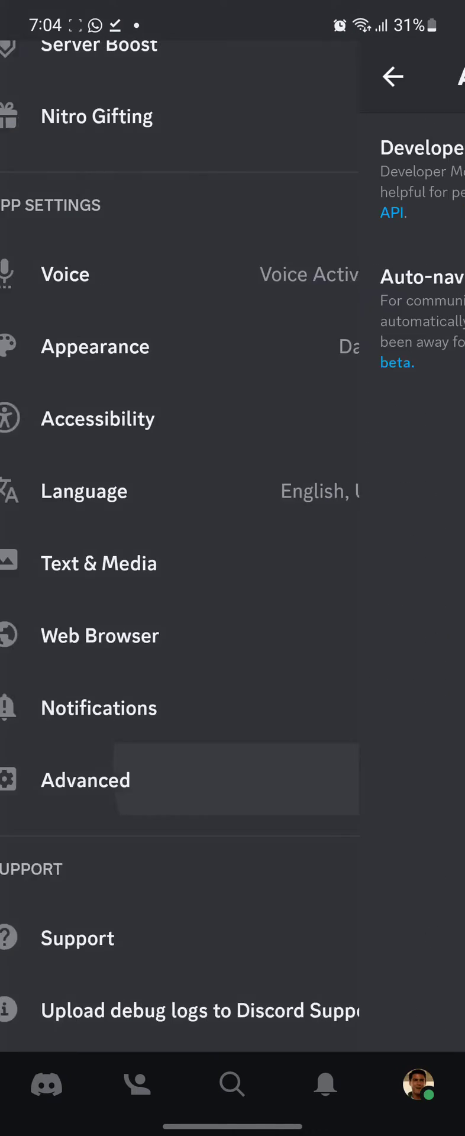
left_click(86, 780)
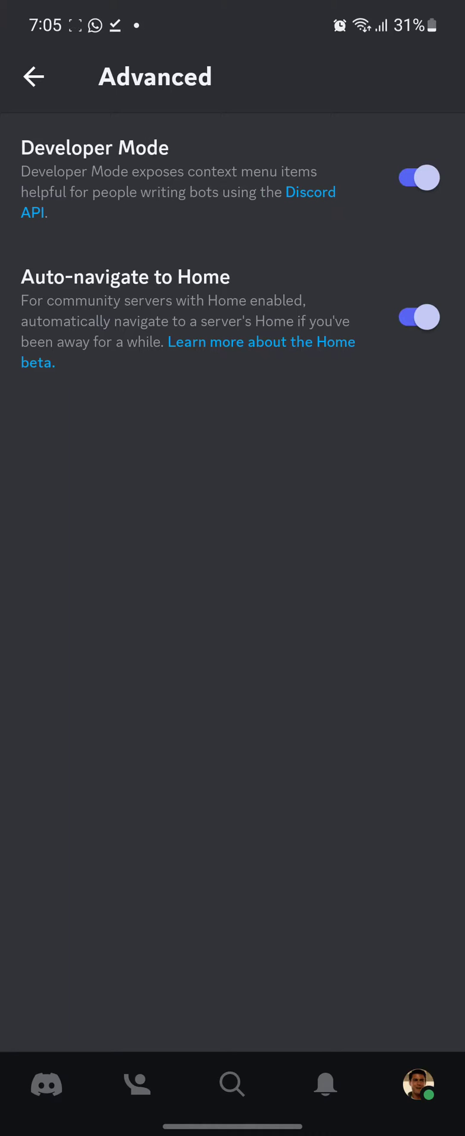
left_click(418, 179)
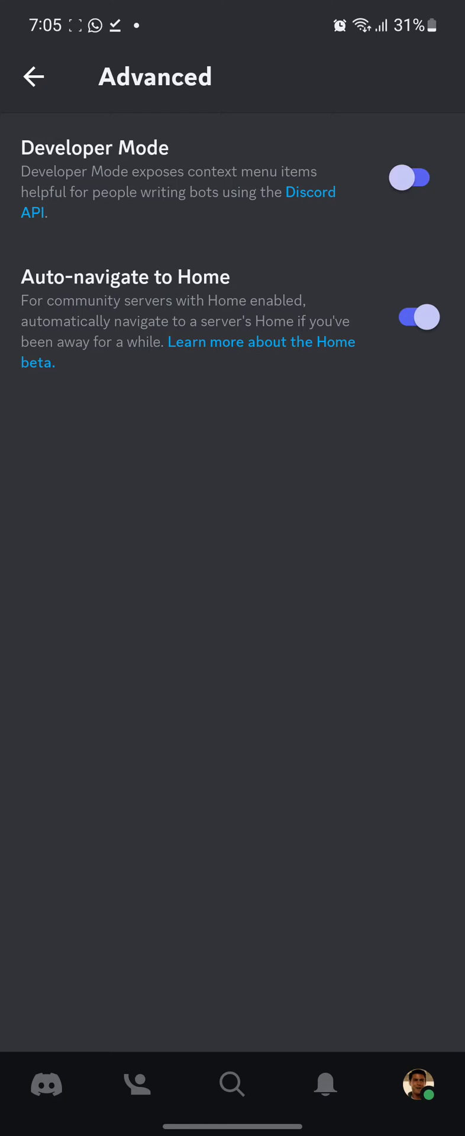
left_click(33, 77)
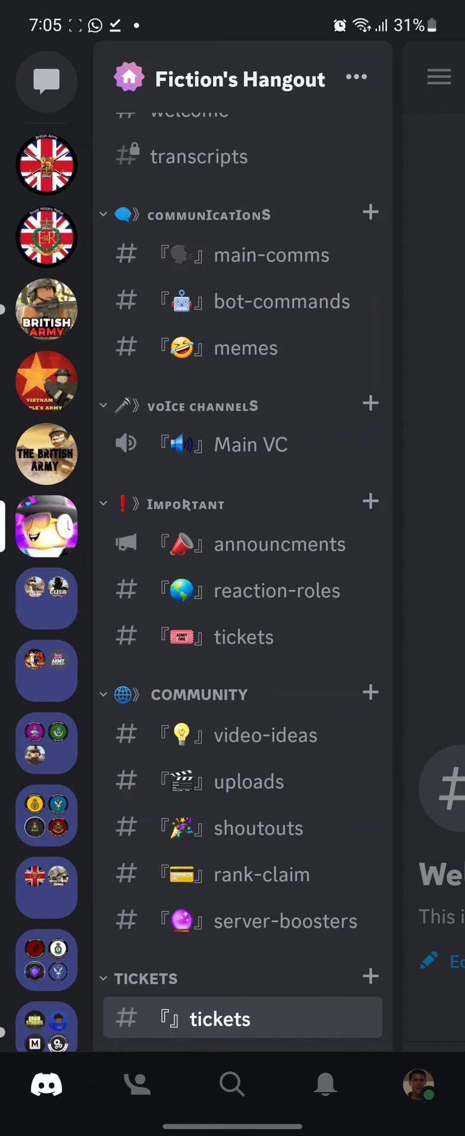
- Copy the Fiction's Hangout server ID from the server options menu
left_click(356, 78)
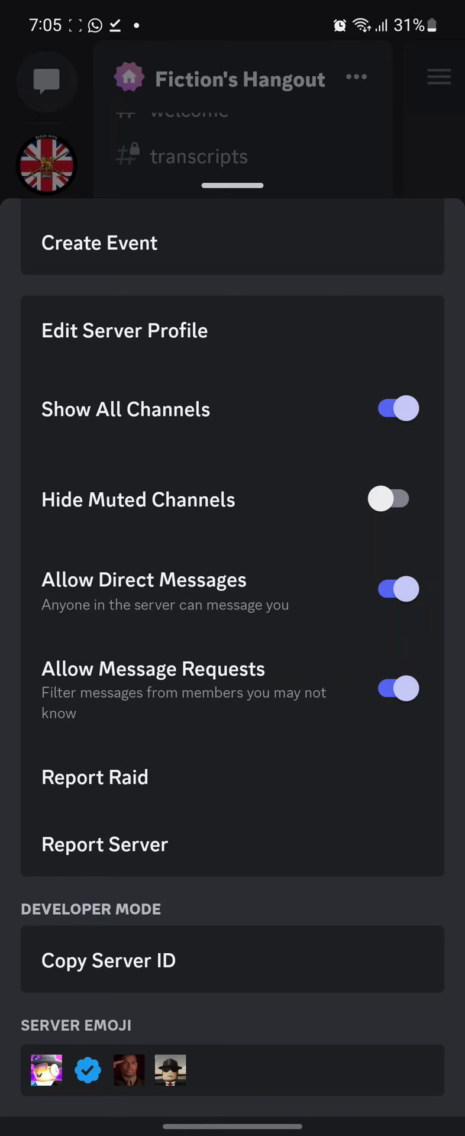
left_click(109, 960)
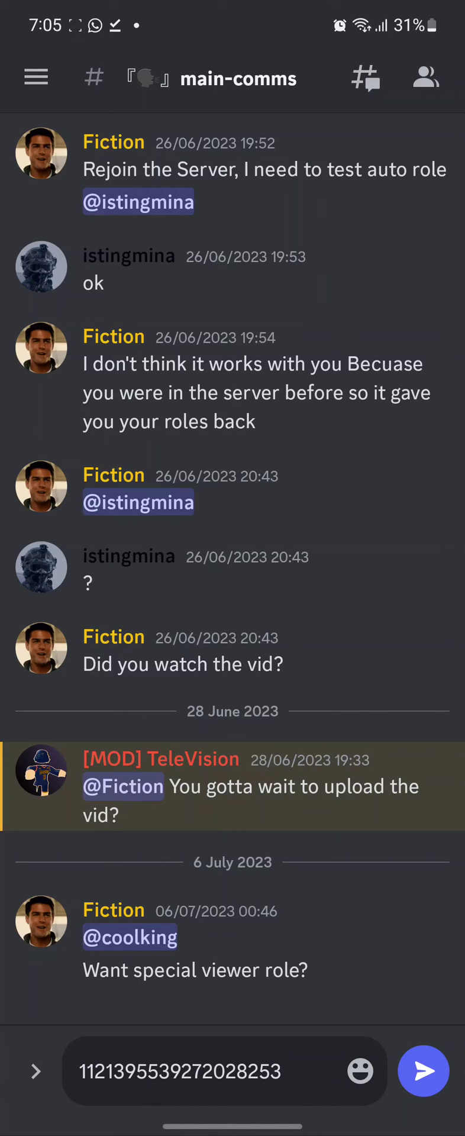
- Return to the Fiction's Hangout channel drawer and scroll through its channels, leaving the ID unsent
left_click(34, 79)
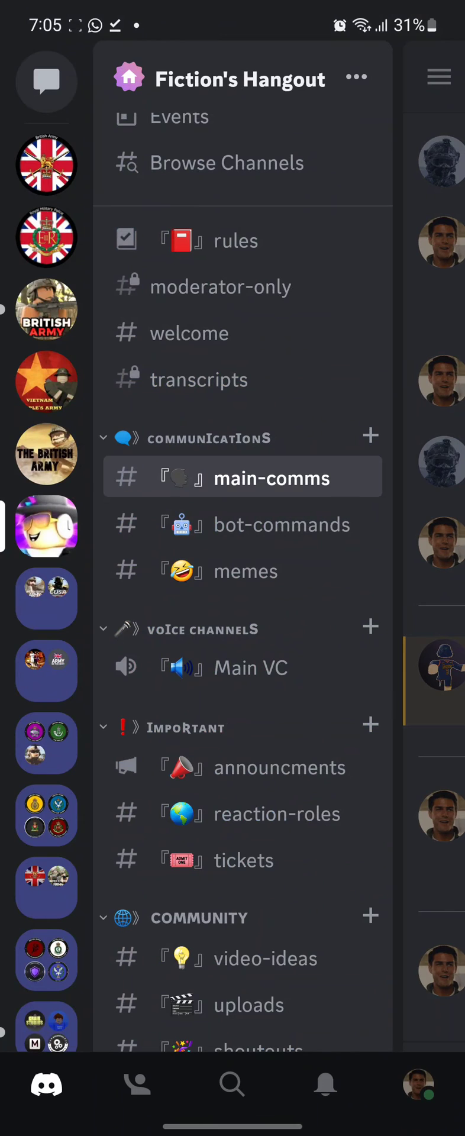
scroll("up", 3)
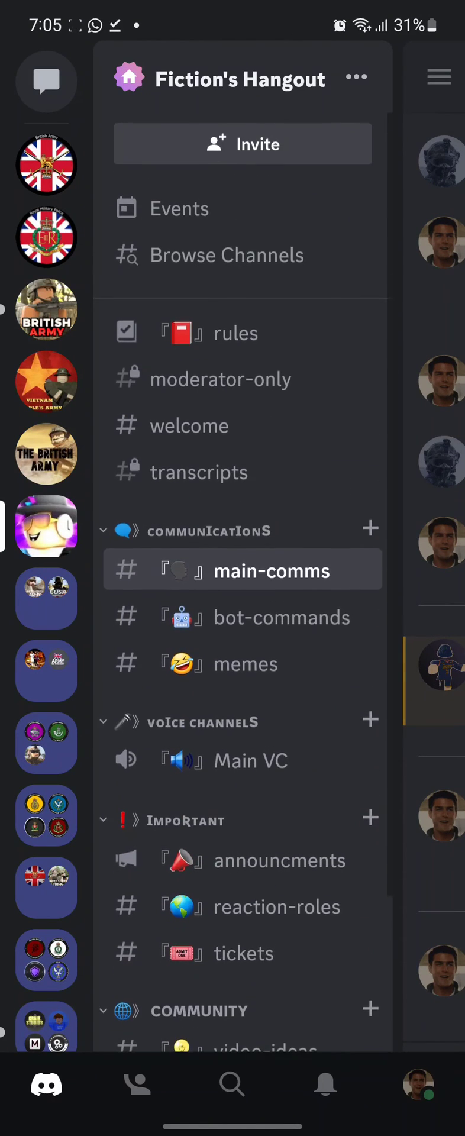
scroll("down", 3)
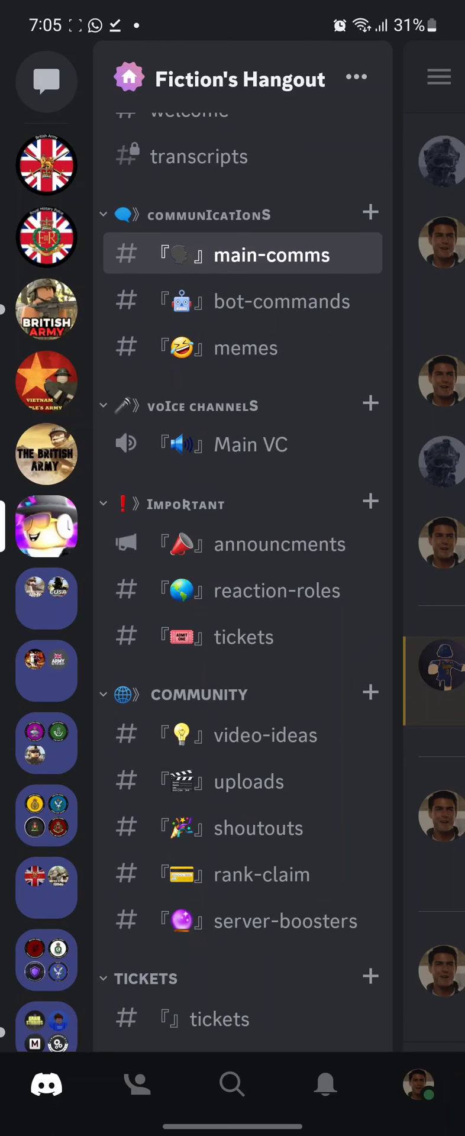